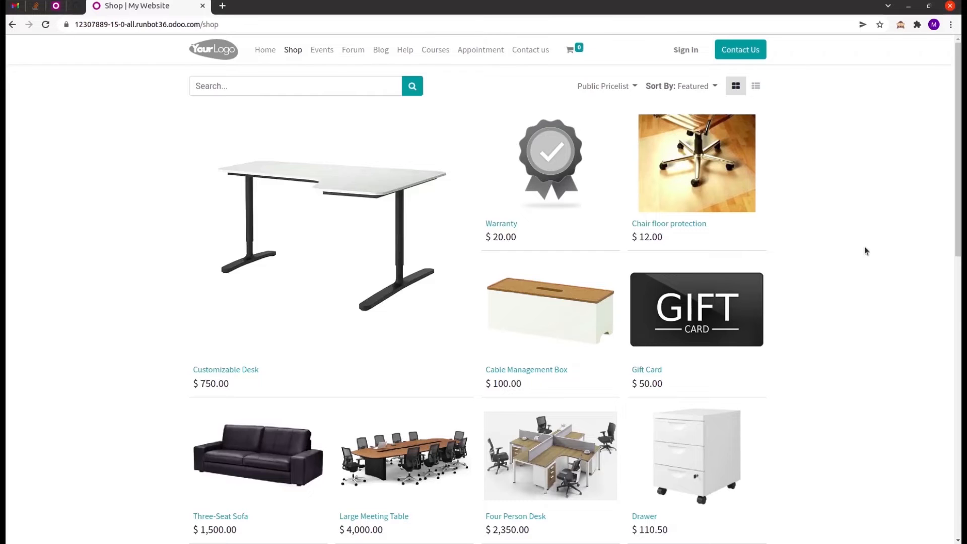
mouse_move(204, 163)
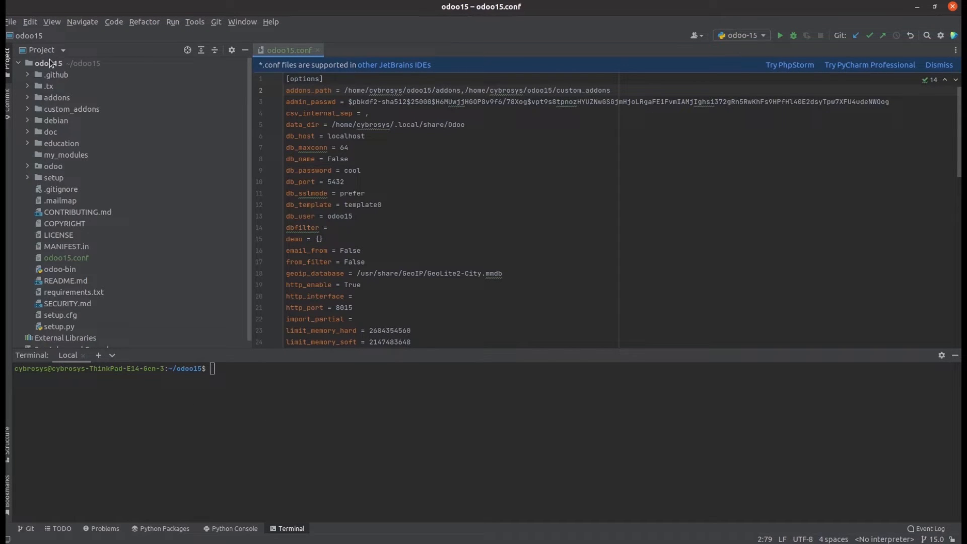
mouse_move(49, 162)
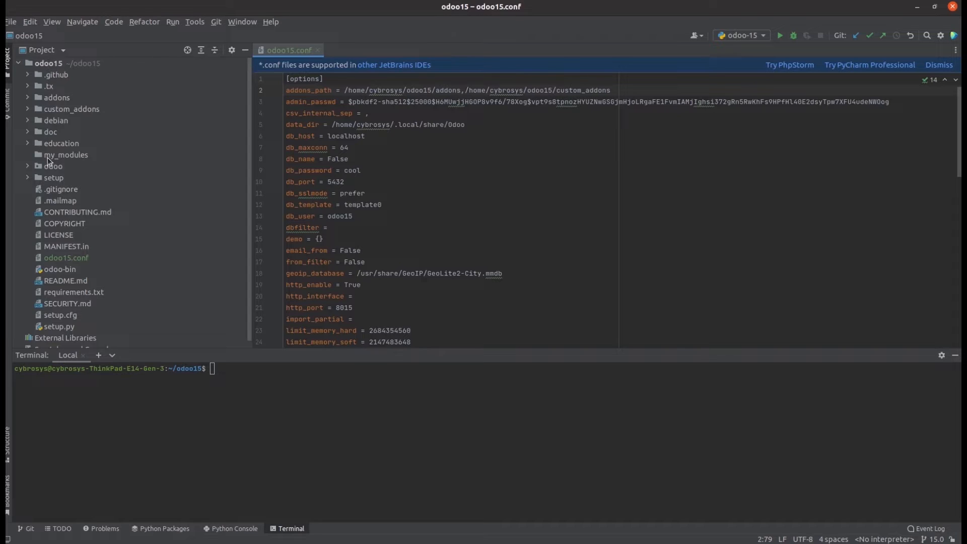
mouse_move(79, 161)
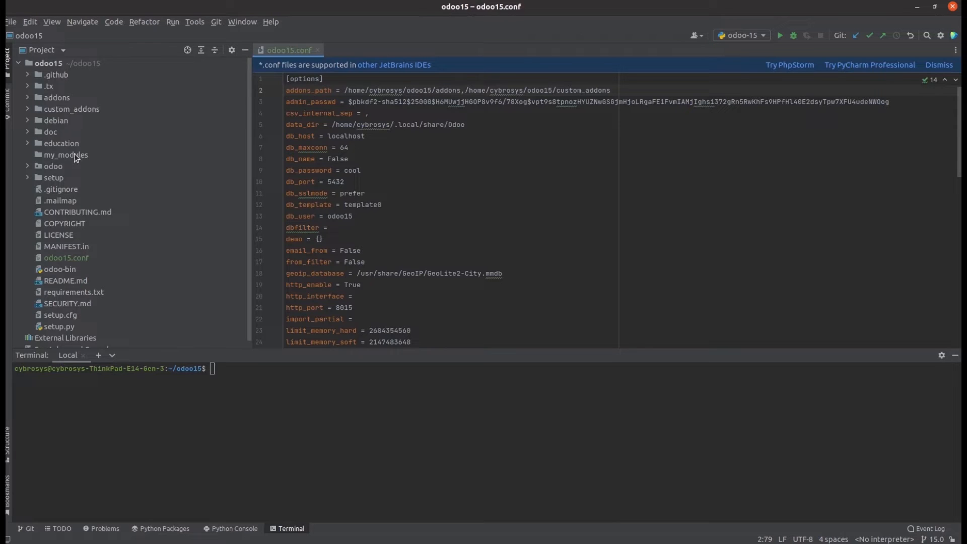
mouse_move(181, 333)
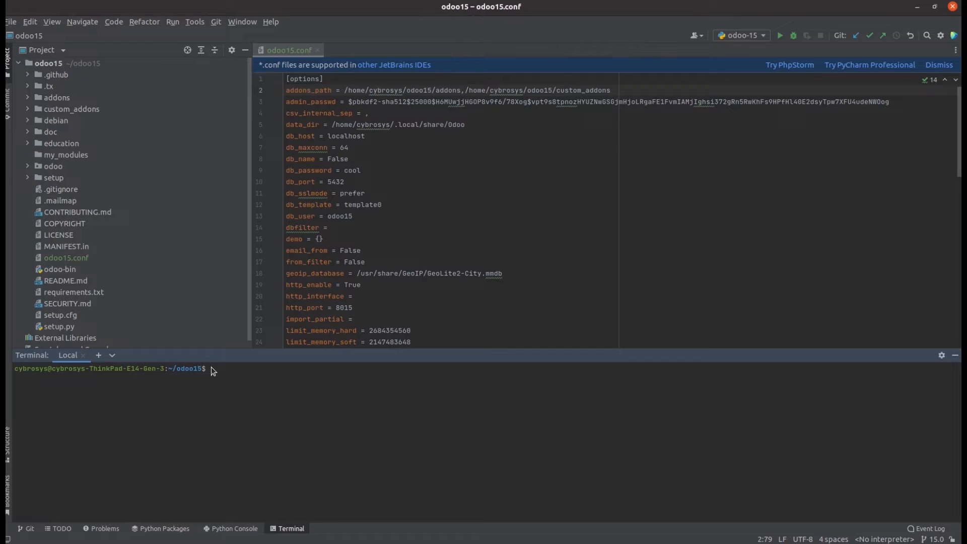
Type 'python3 odoo-bin scaffold test_website my_modules' in the terminal without running it
text(python3 odoo)
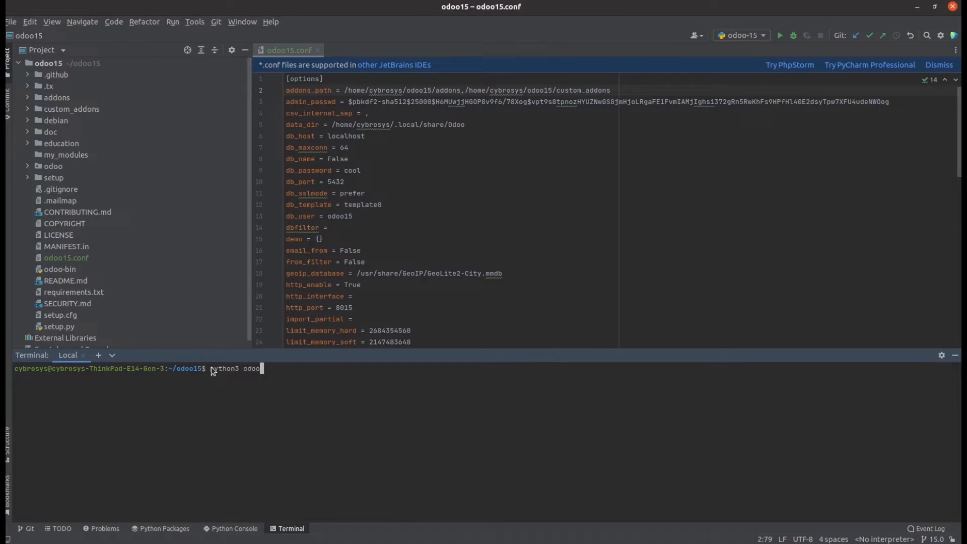
text(-bin scaffold)
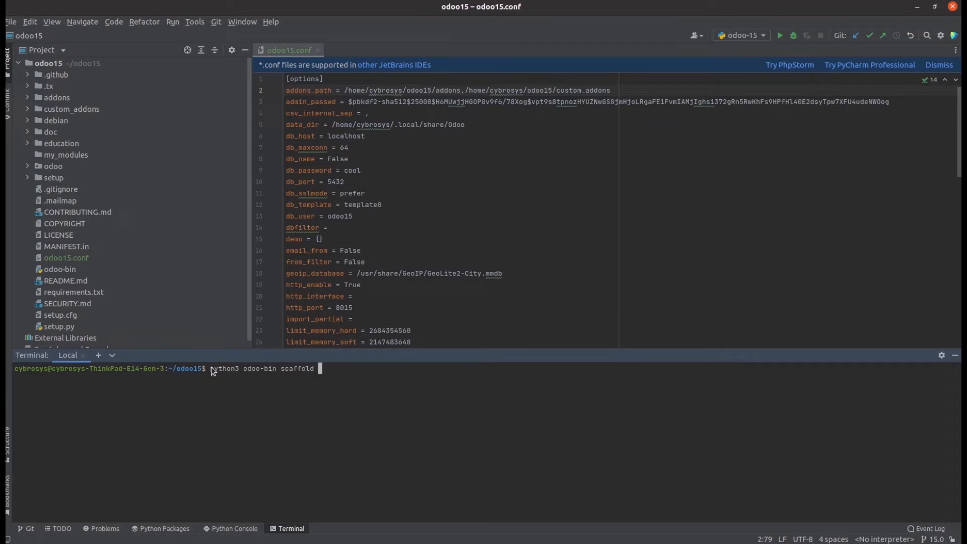
text(tes)
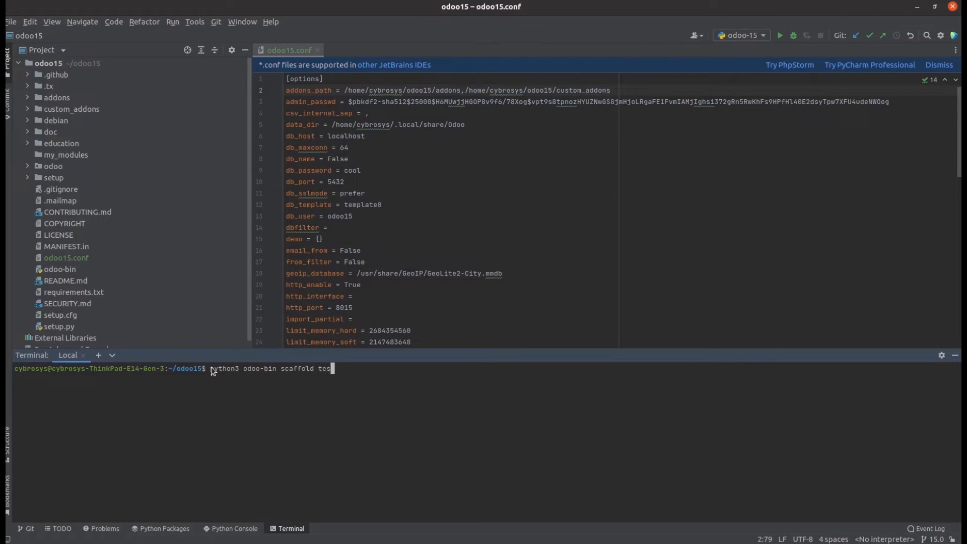
text(t_we)
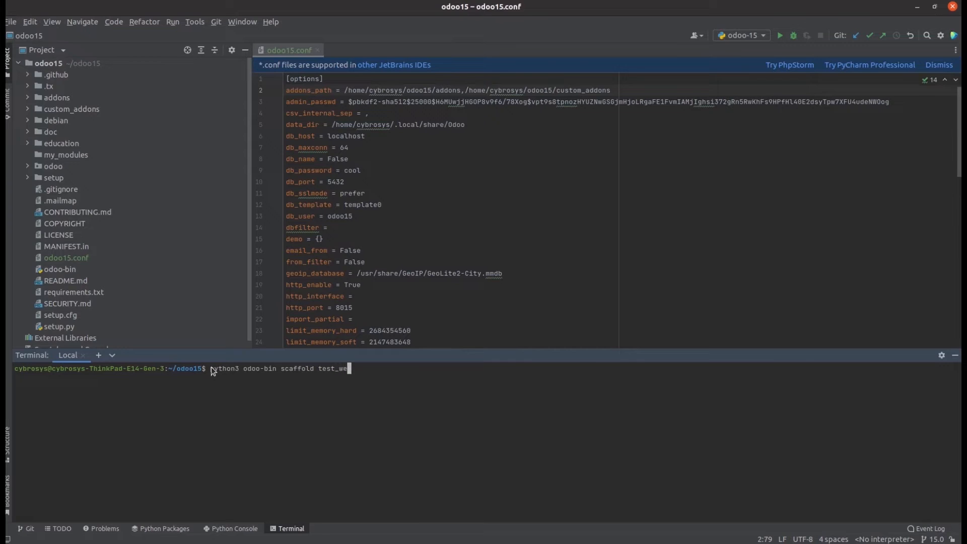
text(s)
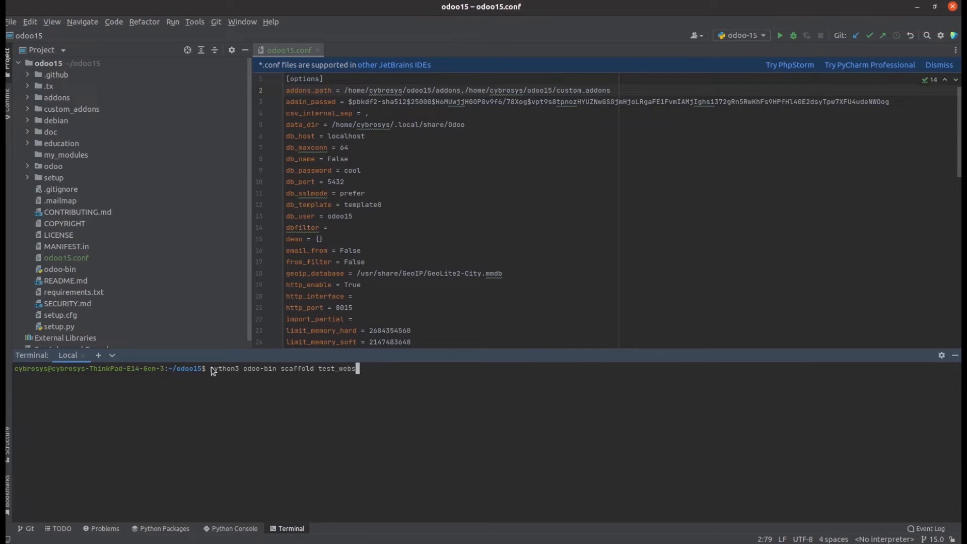
text(ite)
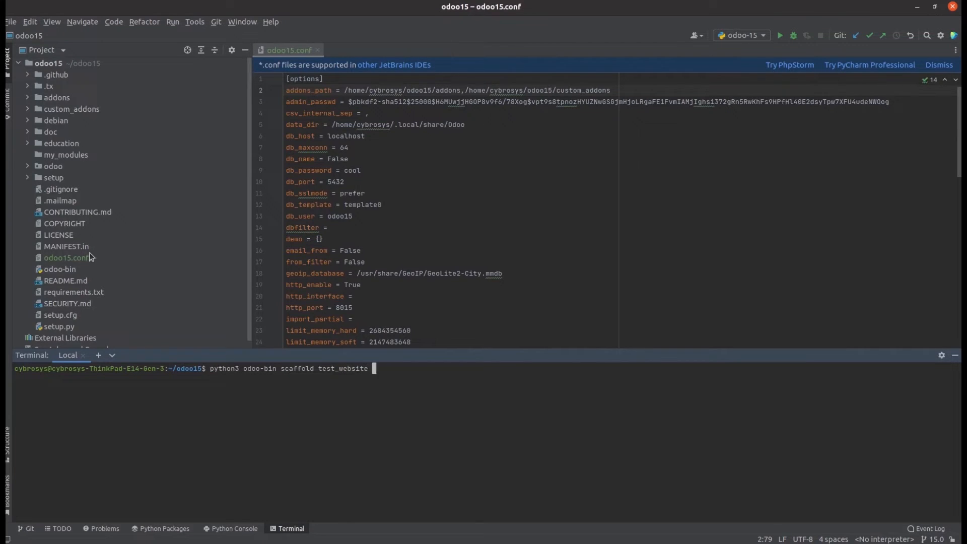
mouse_move(46, 165)
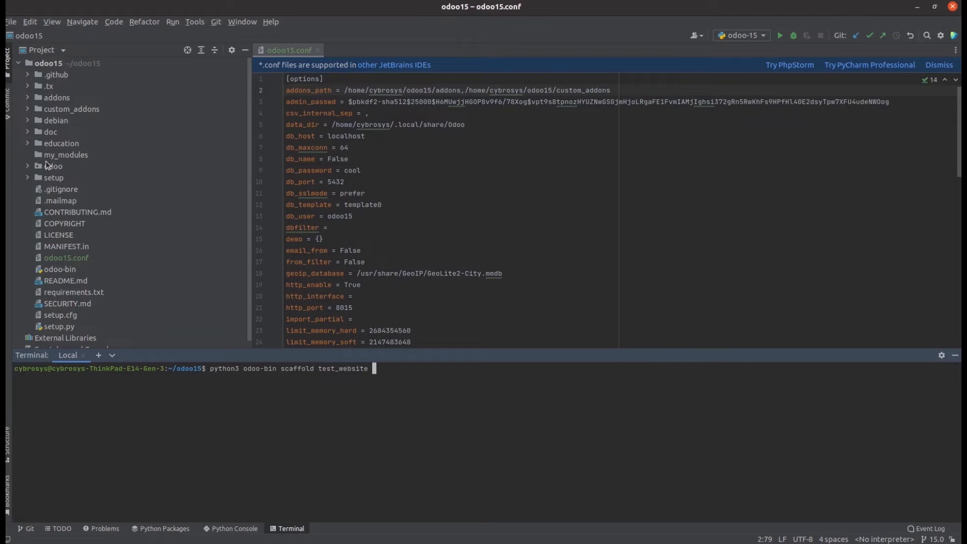
mouse_move(49, 160)
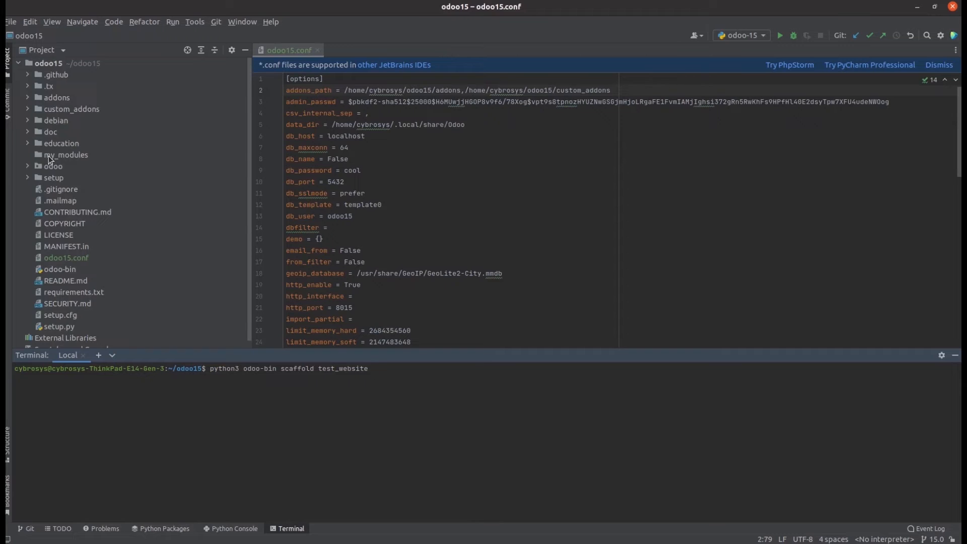
mouse_move(325, 416)
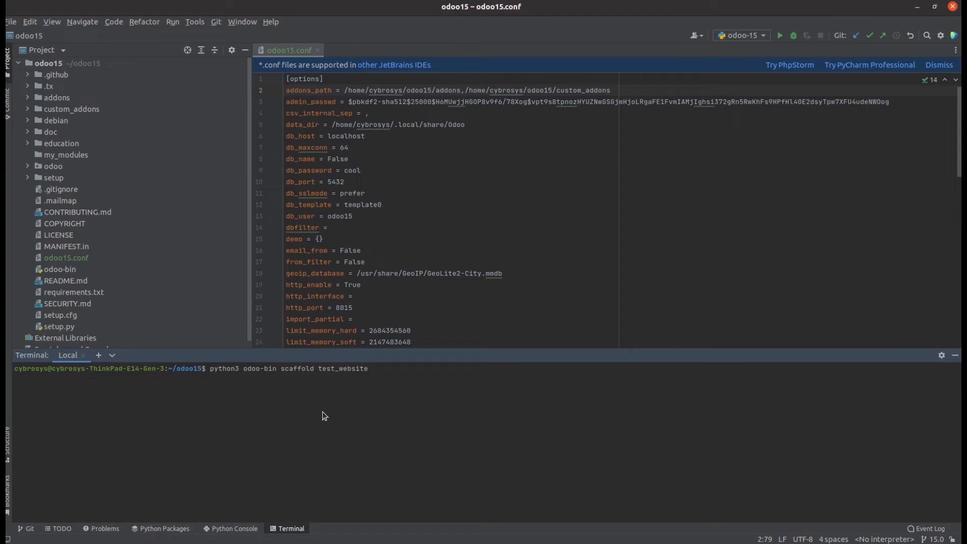
mouse_move(361, 380)
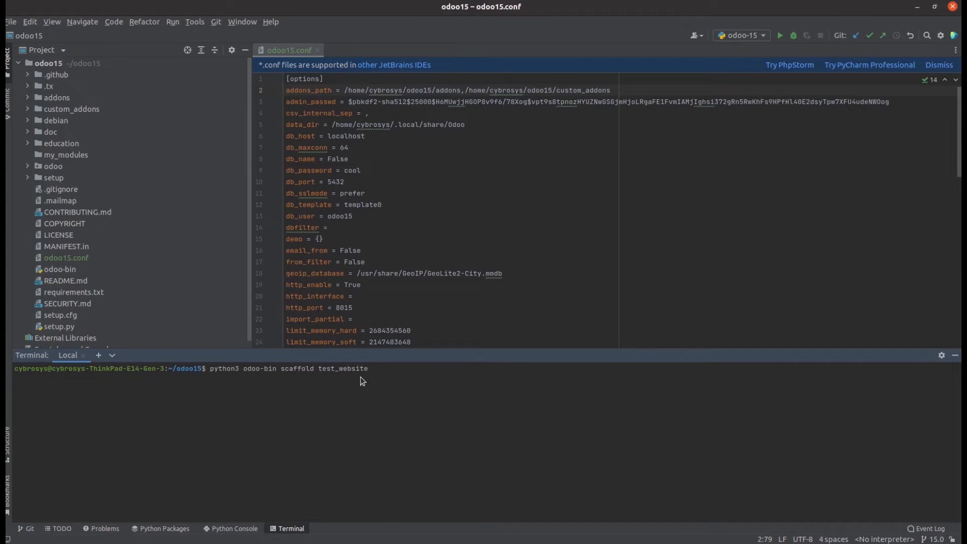
mouse_move(256, 317)
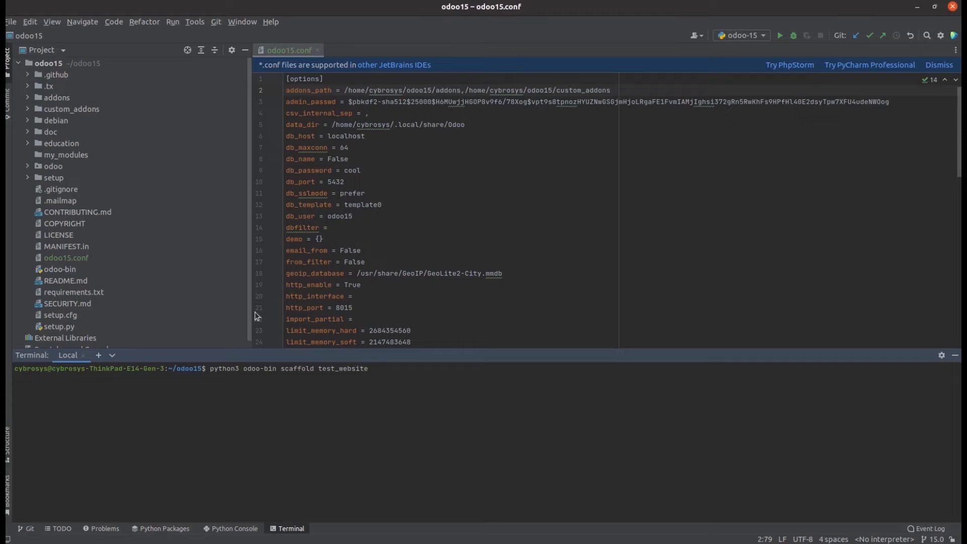
text(my)
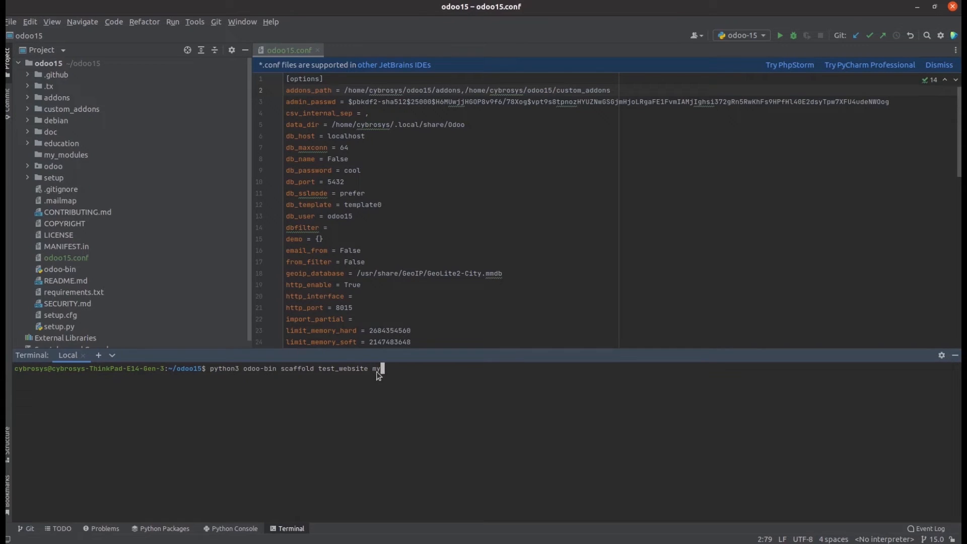
text(_modu)
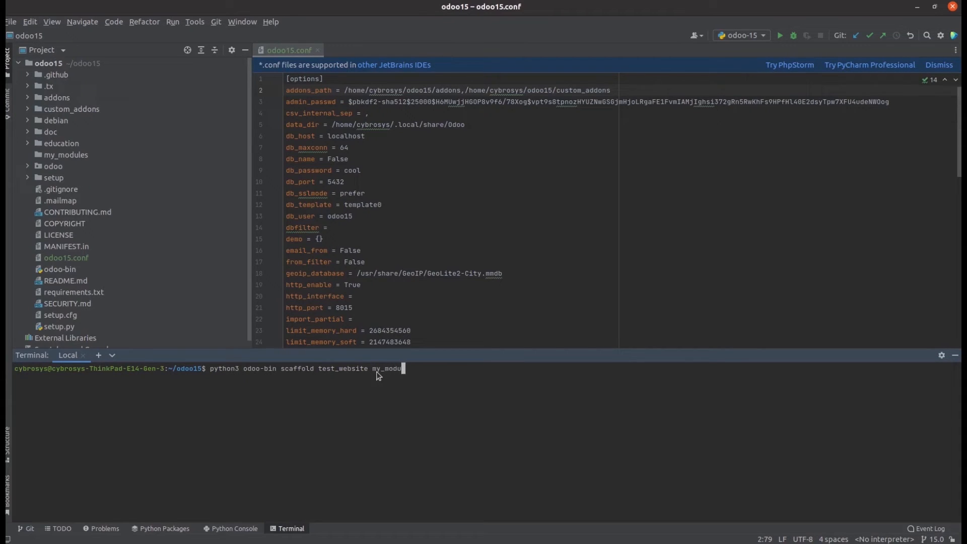
text(les)
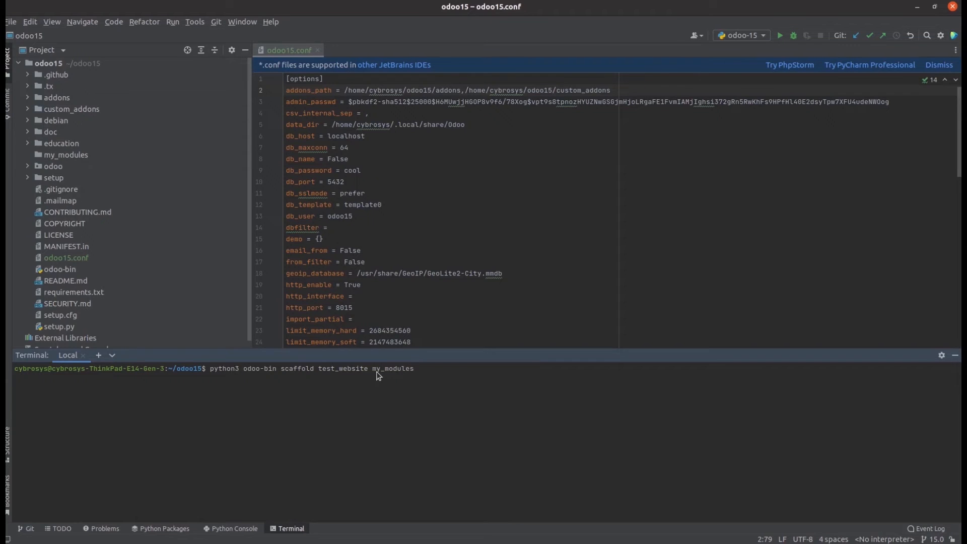
mouse_move(211, 378)
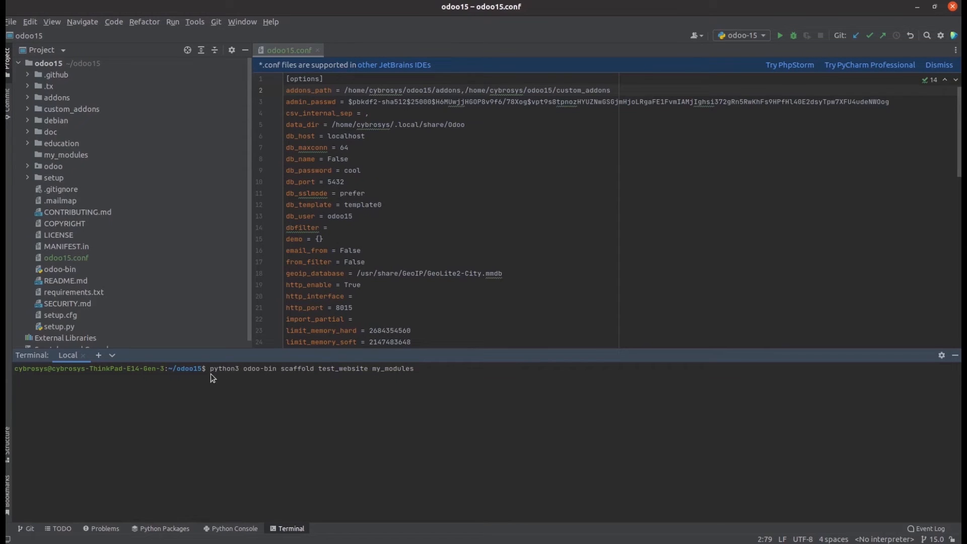
mouse_move(360, 386)
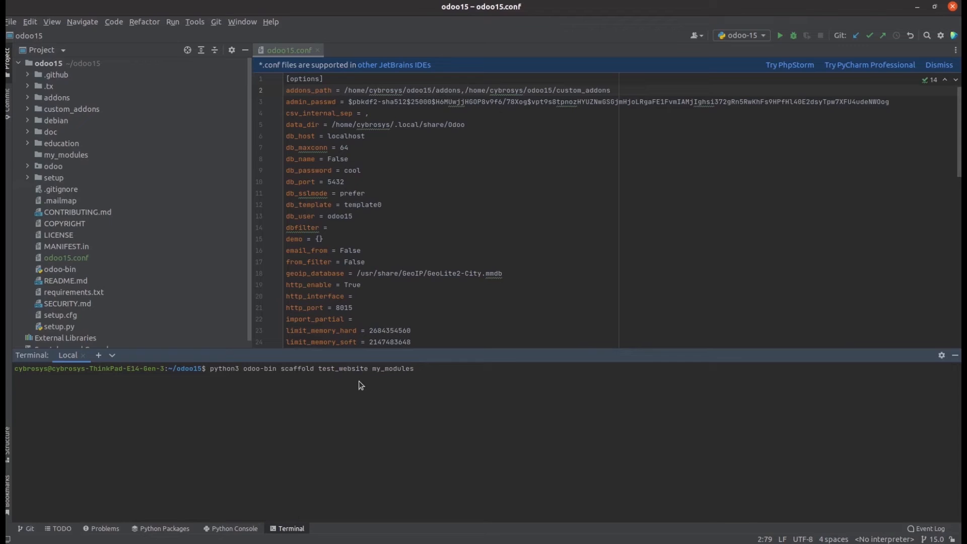
Run the scaffold command, then expand my_modules > test_website > controllers in the Project view
key(Return)
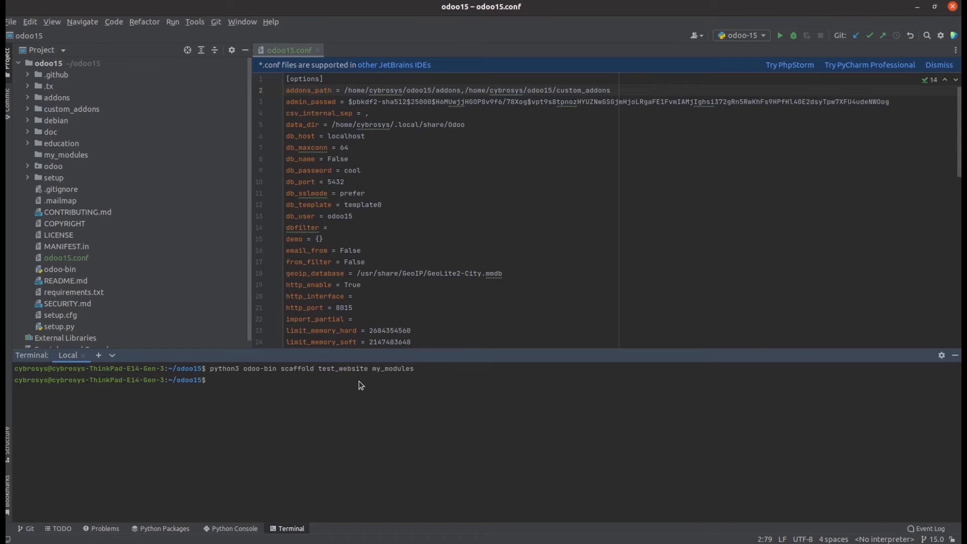
mouse_move(88, 161)
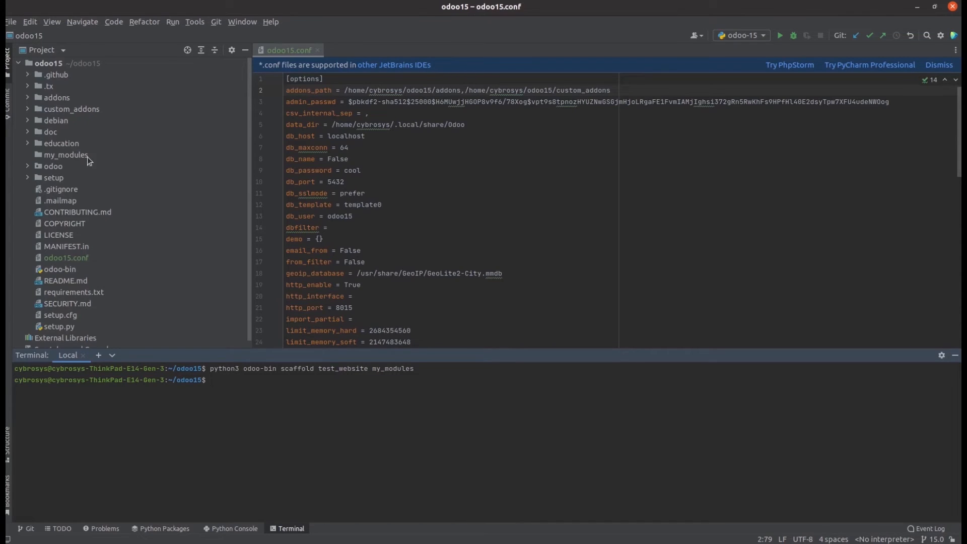
click(65, 155)
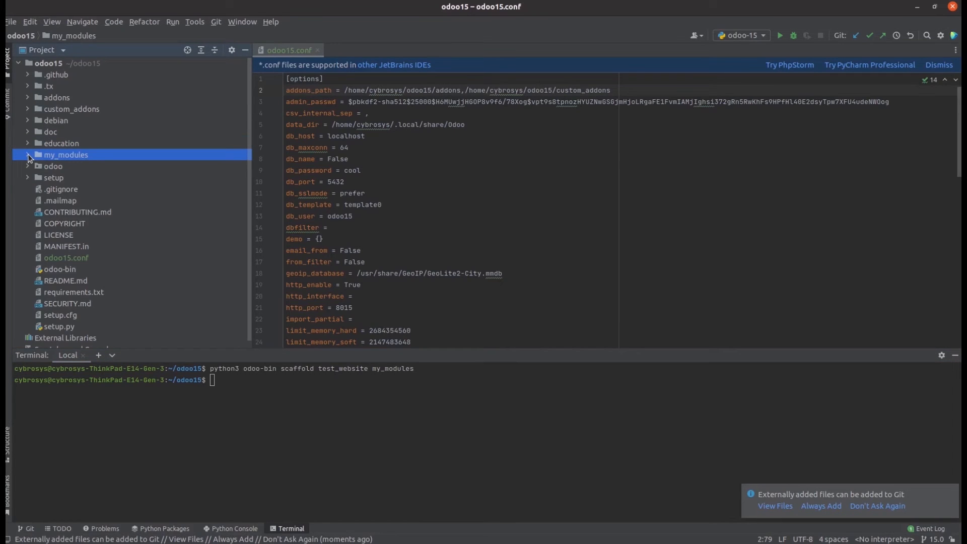
click(28, 155)
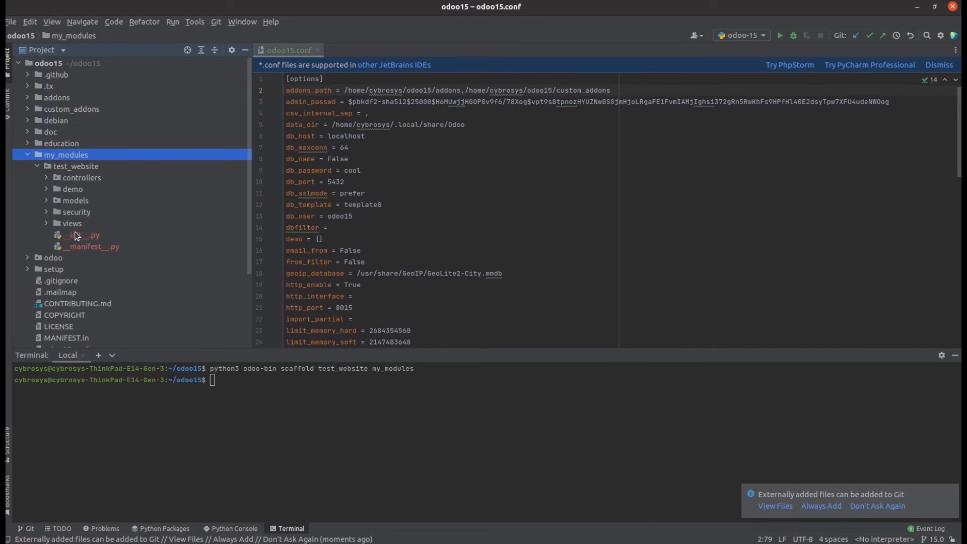
mouse_move(63, 179)
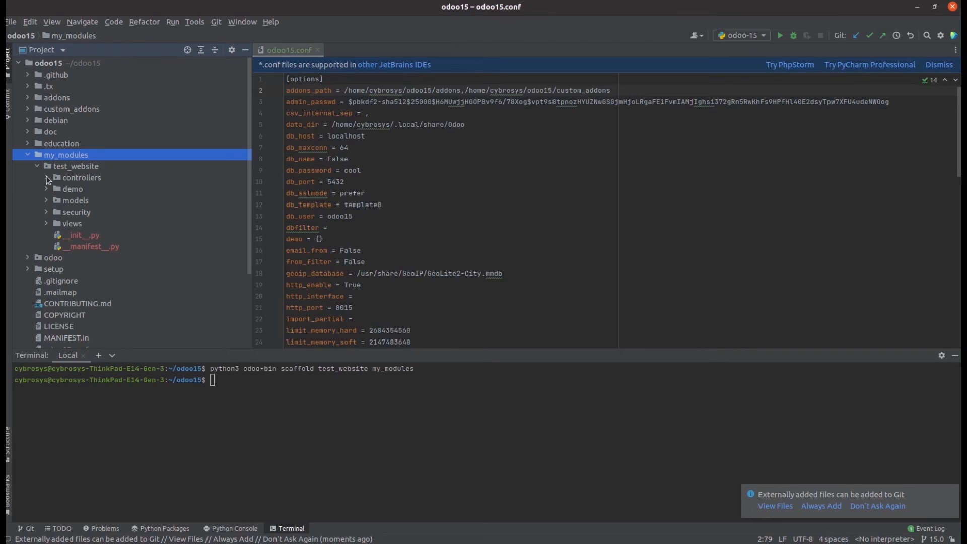
click(46, 177)
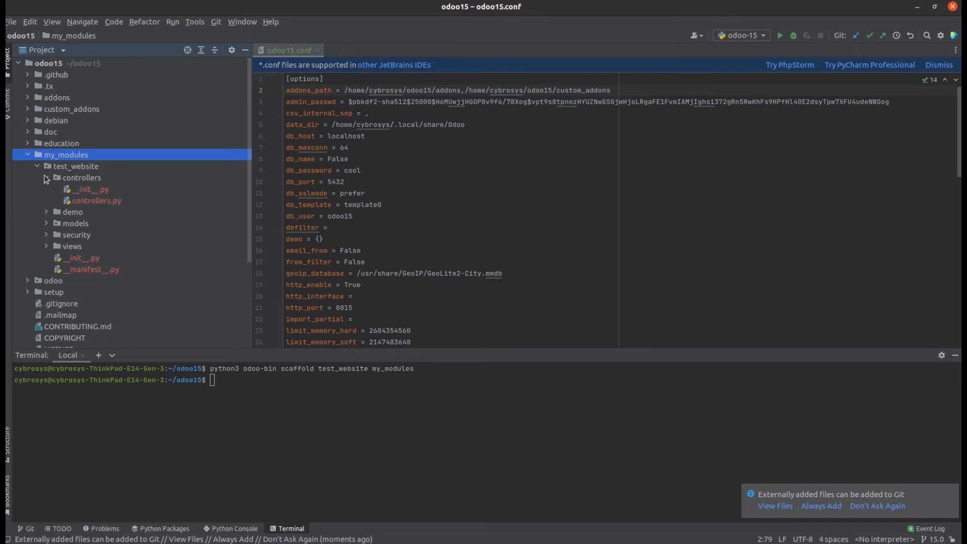
mouse_move(88, 273)
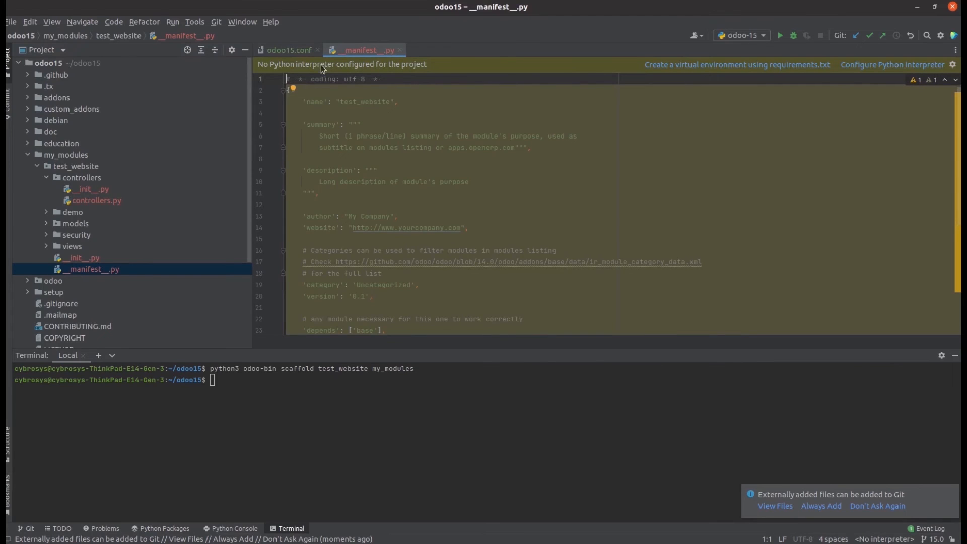
Return to the odoo15.conf tab showing addons_path
click(288, 50)
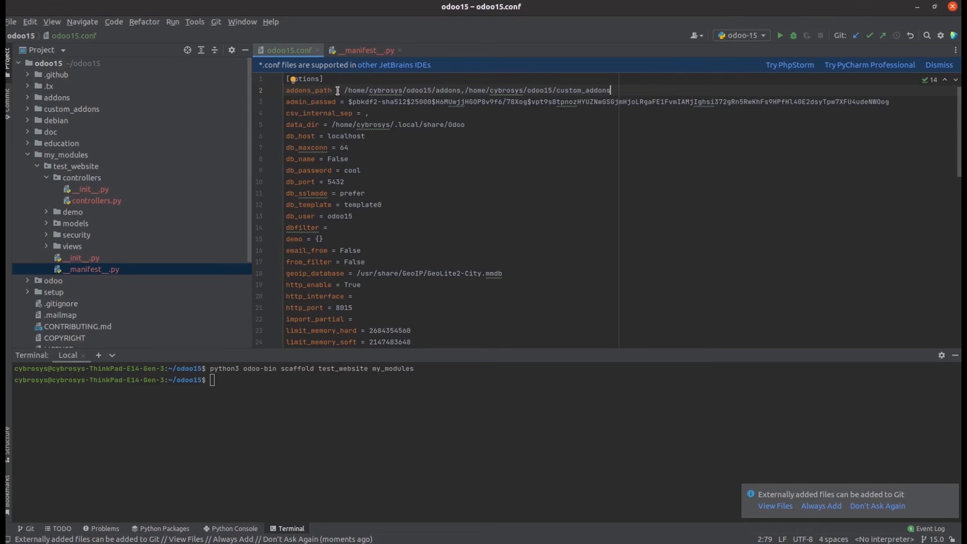
mouse_move(472, 114)
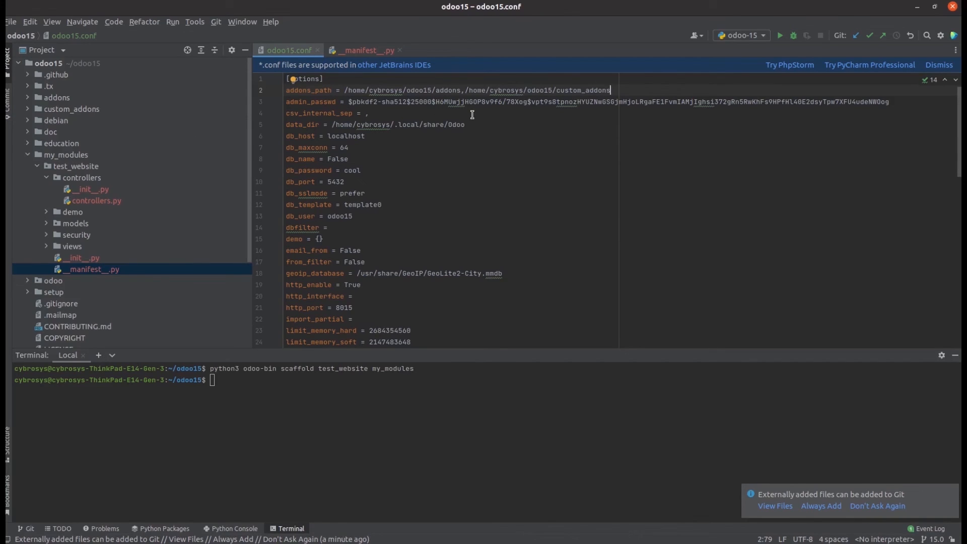
mouse_move(320, 307)
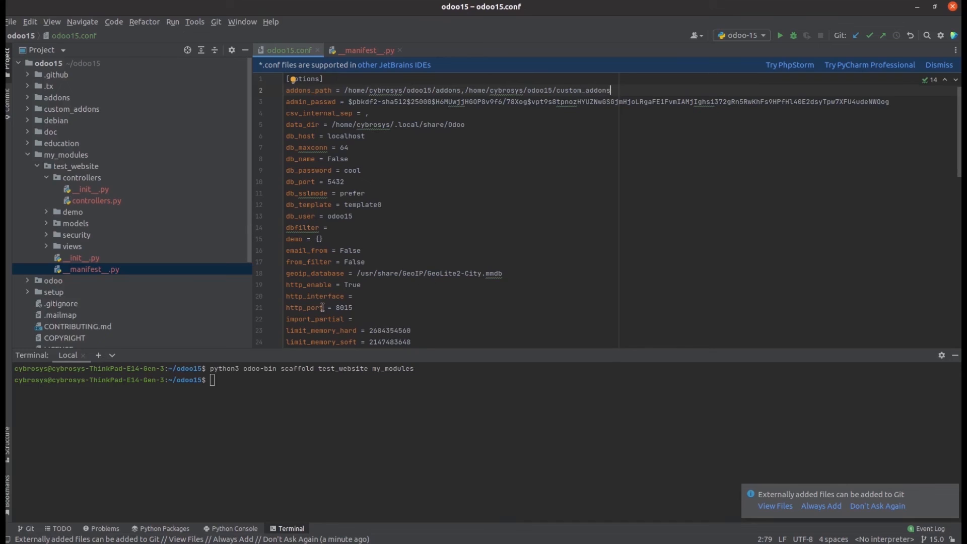